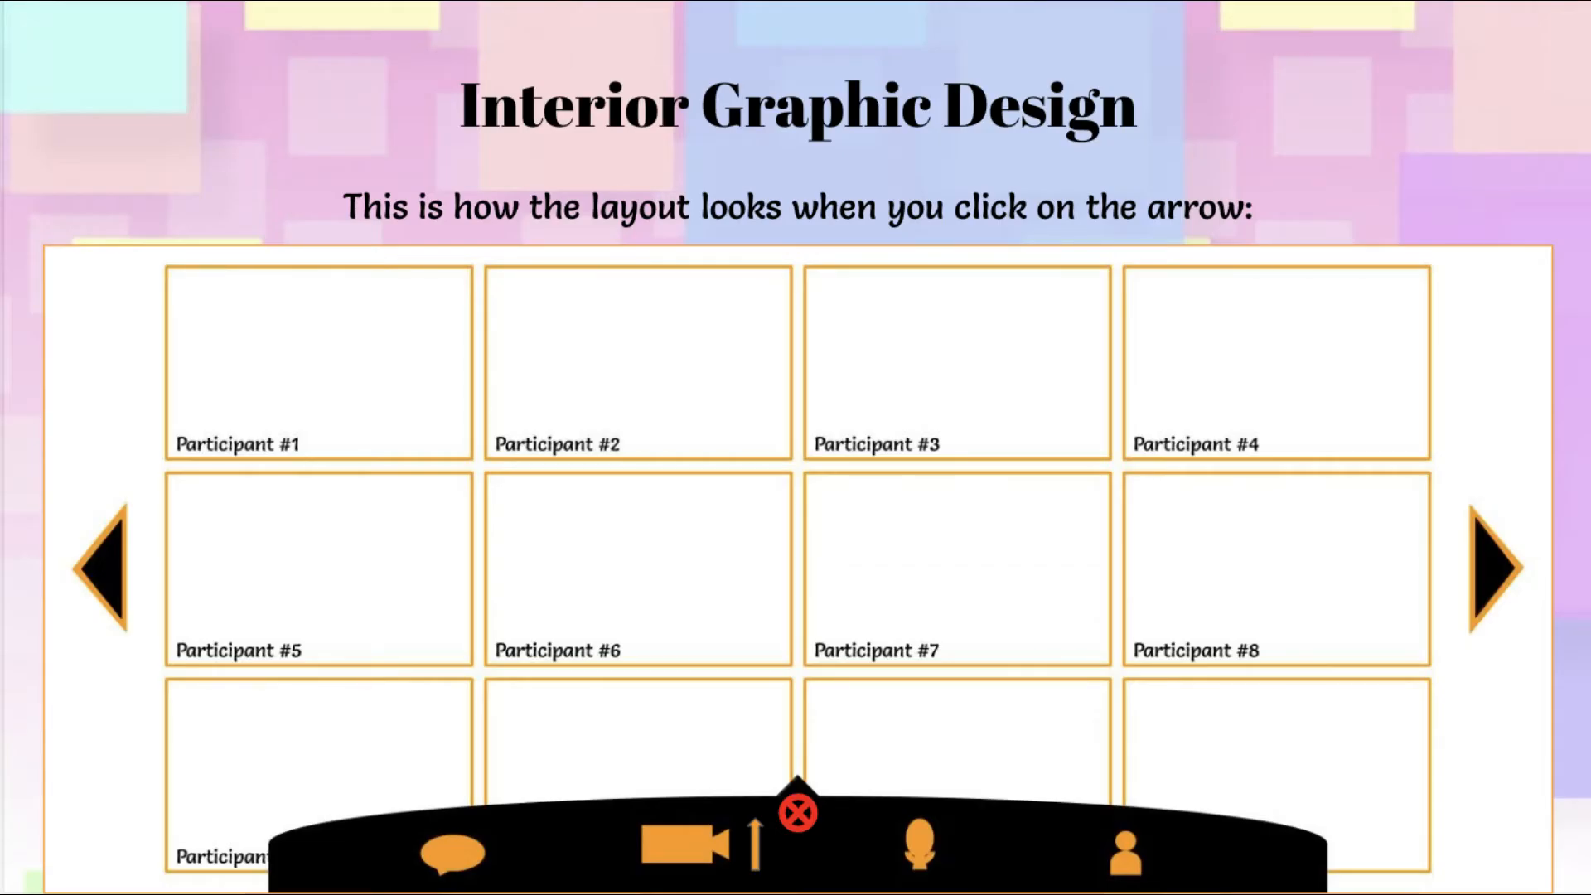
Show the participants panel listing Participant #11 (You) and the others beside the video grid
click(1125, 849)
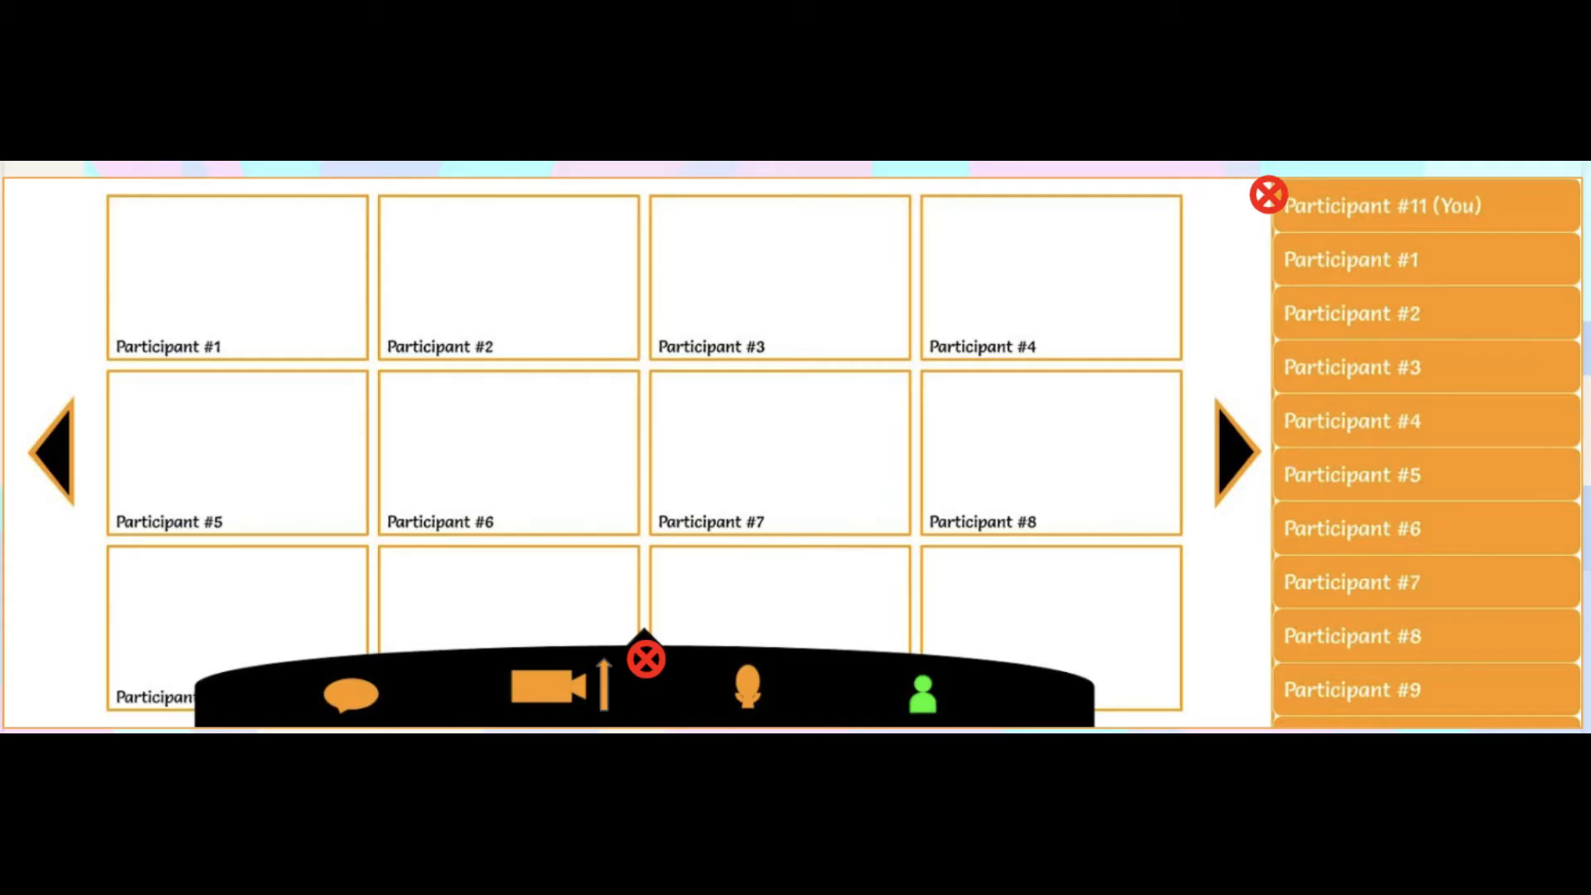